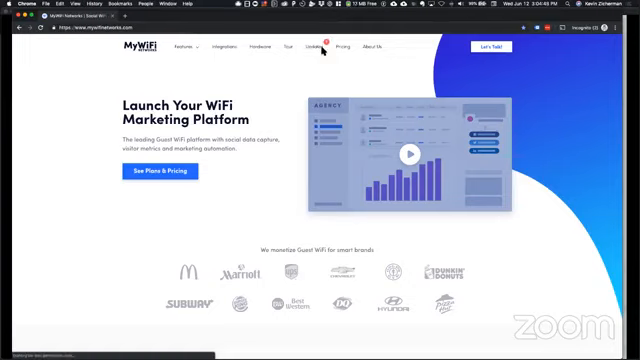
- Scroll the What's new feed down to the Ruckus ZoneDirector Integration post
{"action": "scroll", "scroll_direction": "down", "scroll_amount": 3}
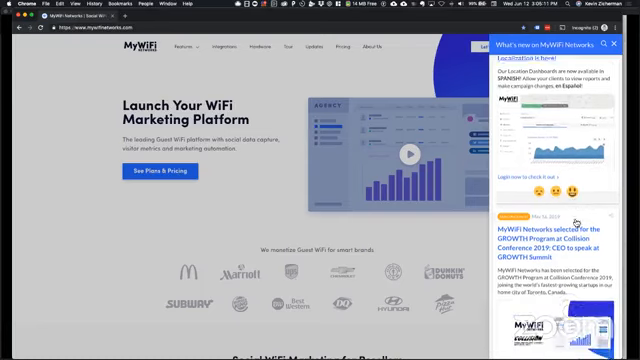
{"action": "scroll", "scroll_direction": "down", "scroll_amount": 3}
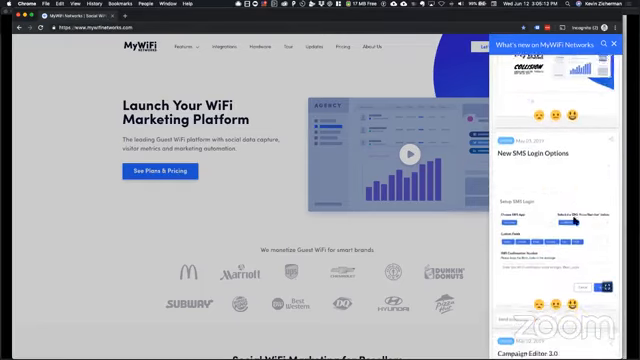
{"action": "scroll", "scroll_direction": "down", "scroll_amount": 3}
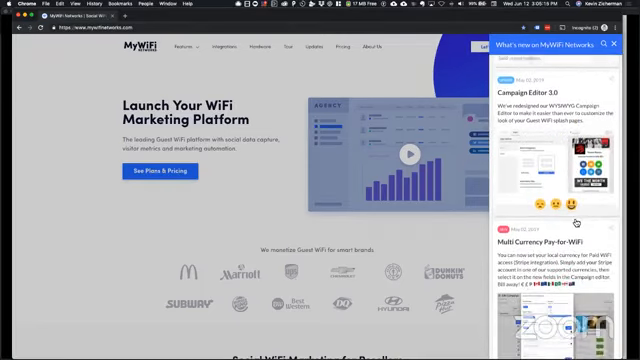
{"action": "scroll", "scroll_direction": "down", "scroll_amount": 3}
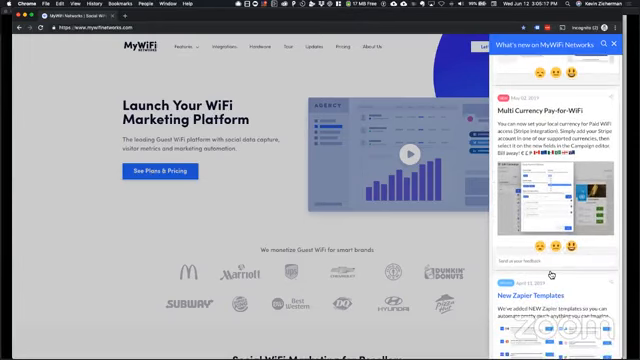
{"action": "scroll", "scroll_direction": "down", "scroll_amount": 3}
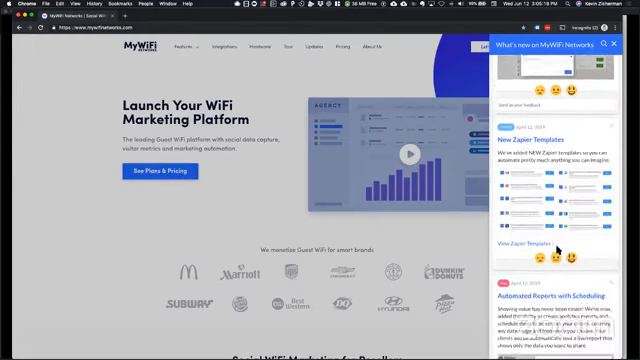
{"action": "scroll", "scroll_direction": "down", "scroll_amount": 3}
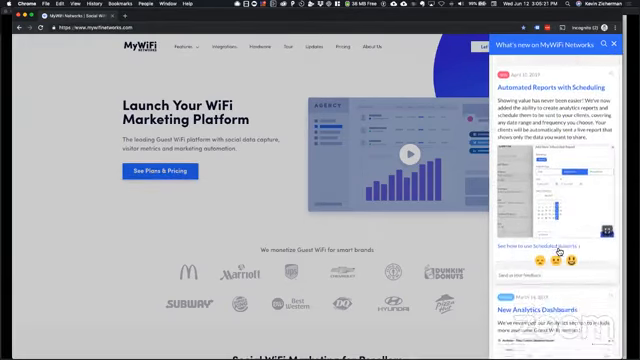
{"action": "scroll", "scroll_direction": "down", "scroll_amount": 3}
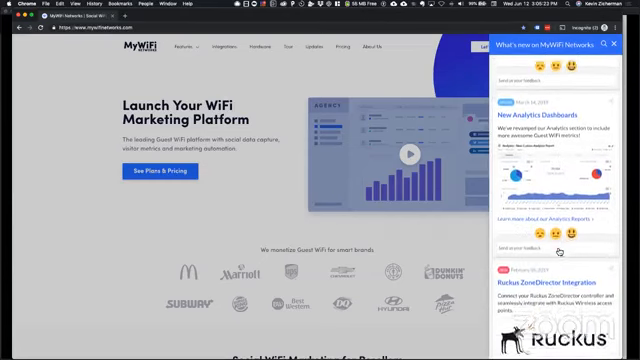
{"action": "scroll", "scroll_direction": "down", "scroll_amount": 3}
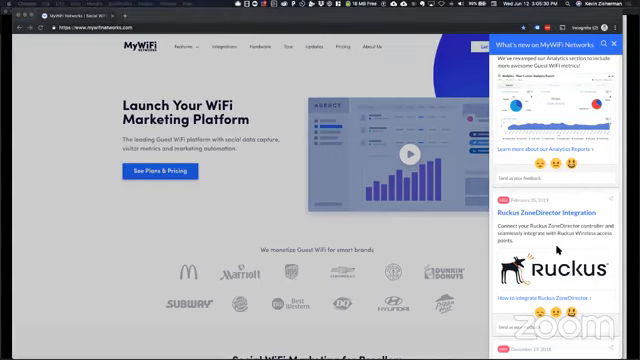
{"action": "mouse_move", "coordinate": [557, 243]}
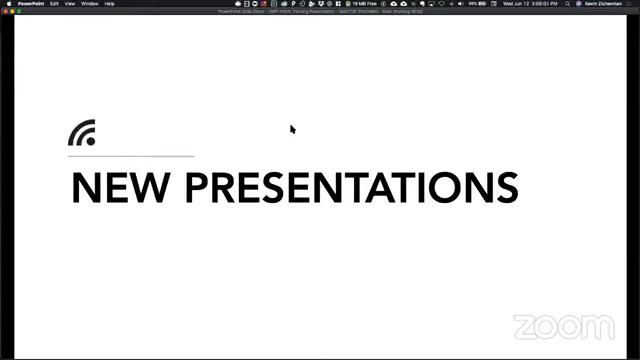
{"action": "mouse_move", "coordinate": [112, 133]}
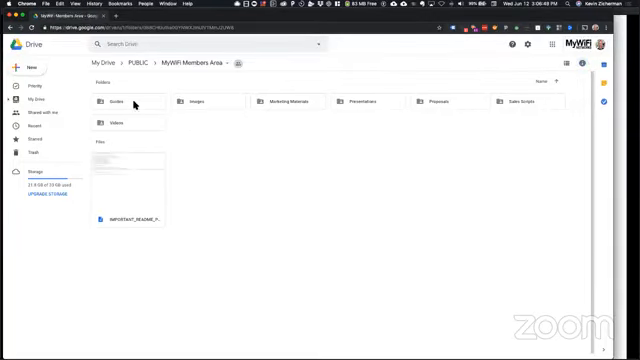
{"action": "mouse_move", "coordinate": [454, 110]}
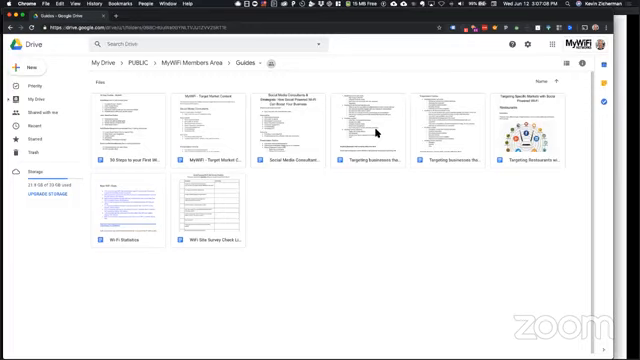
{"action": "mouse_move", "coordinate": [230, 203]}
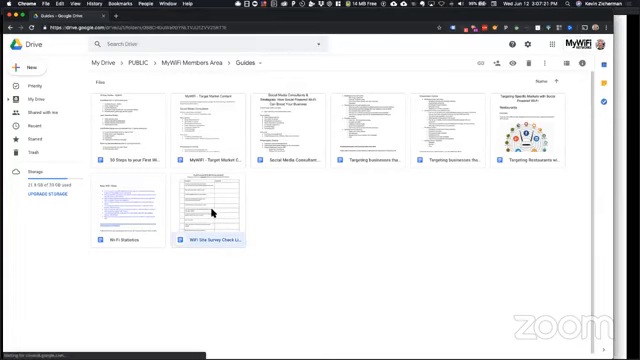
- Open the context menu on an item in the MyWiFi Members Area folder
{"action": "right_click", "coordinate": [211, 213]}
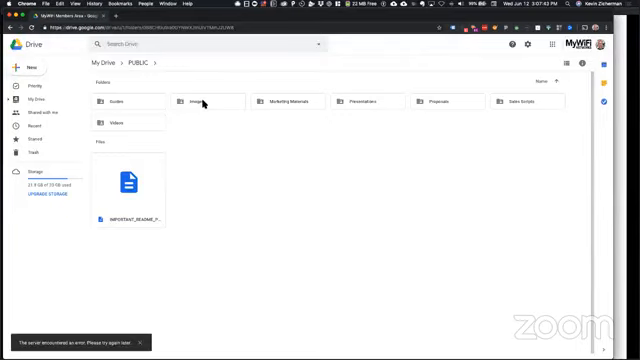
{"action": "mouse_move", "coordinate": [153, 322]}
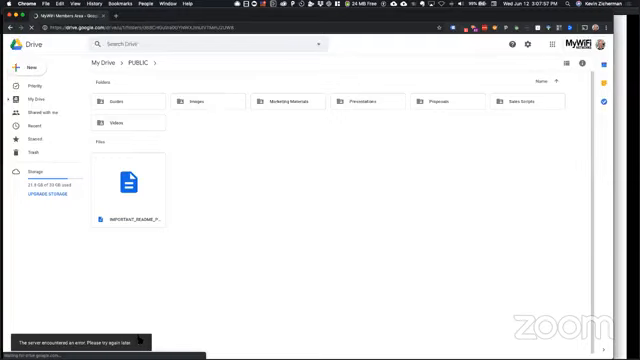
{"action": "mouse_move", "coordinate": [173, 275]}
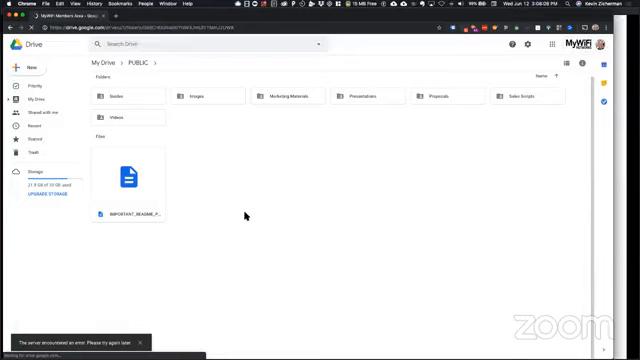
{"action": "mouse_move", "coordinate": [500, 141]}
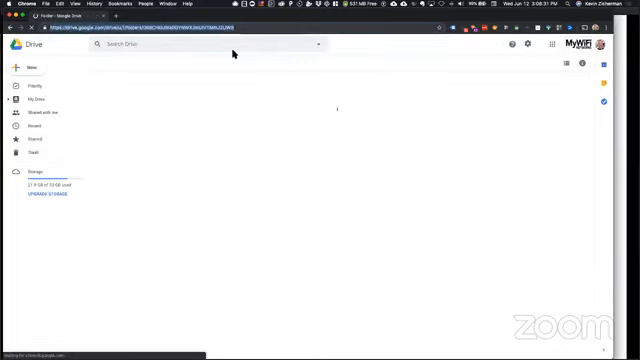
{"action": "mouse_move", "coordinate": [243, 152]}
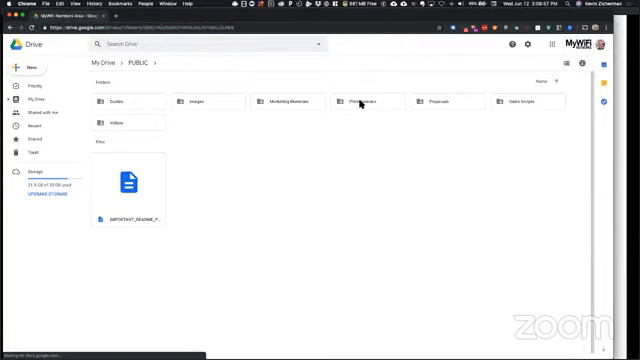
{"action": "mouse_move", "coordinate": [445, 113]}
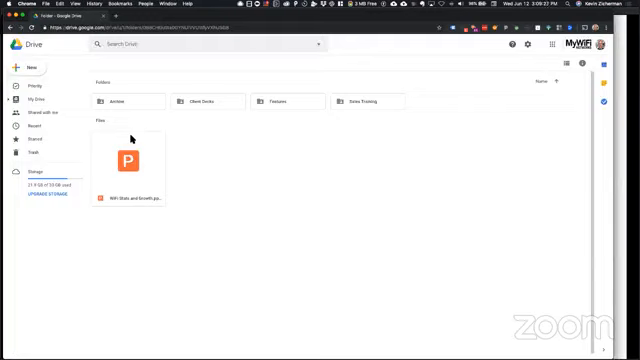
{"action": "mouse_move", "coordinate": [150, 172]}
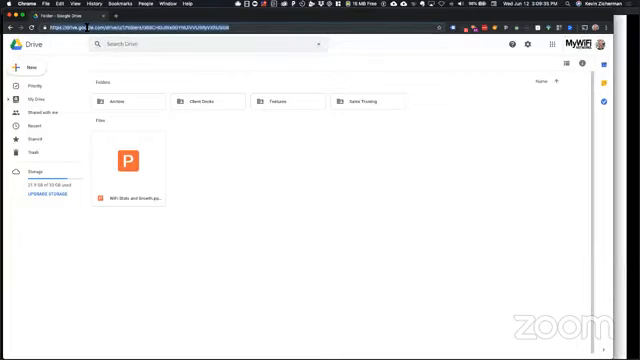
{"action": "mouse_move", "coordinate": [224, 96]}
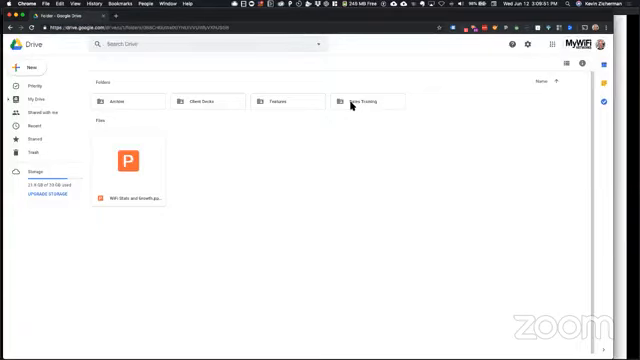
{"action": "double_click", "coordinate": [364, 102]}
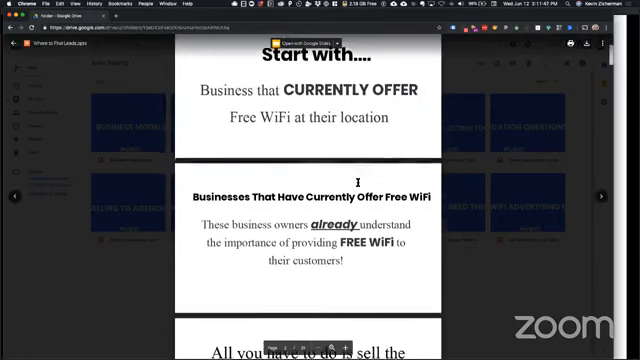
- Scroll the Where to Find Leads slides from Market Opportunities to Stadiums and Concerts
{"action": "scroll", "scroll_direction": "down", "scroll_amount": 3}
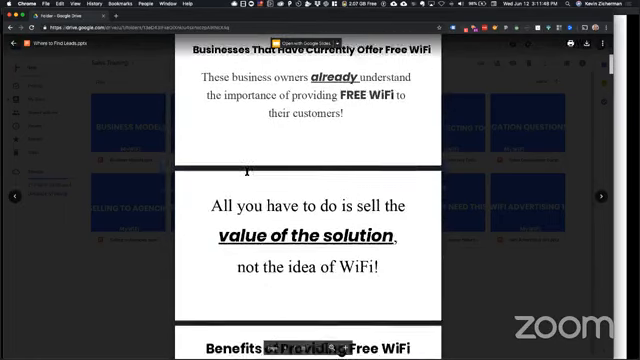
{"action": "scroll", "scroll_direction": "down", "scroll_amount": 3}
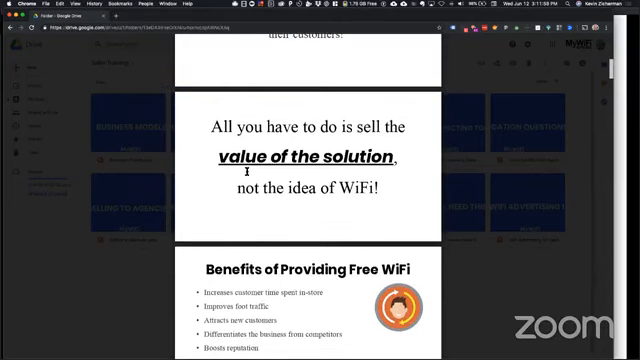
{"action": "scroll", "scroll_direction": "down", "scroll_amount": 3}
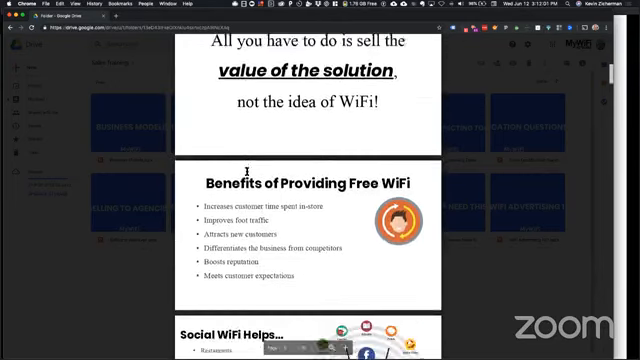
{"action": "scroll", "scroll_direction": "down", "scroll_amount": 3}
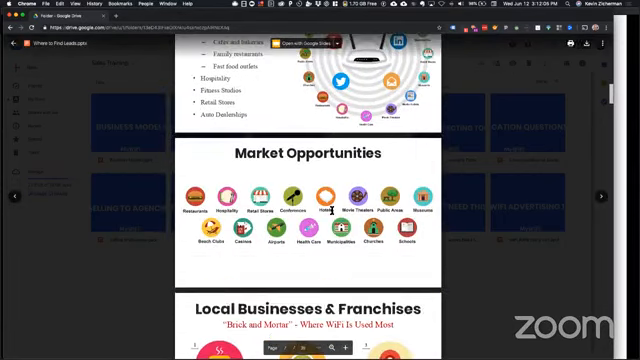
{"action": "scroll", "scroll_direction": "down", "scroll_amount": 3}
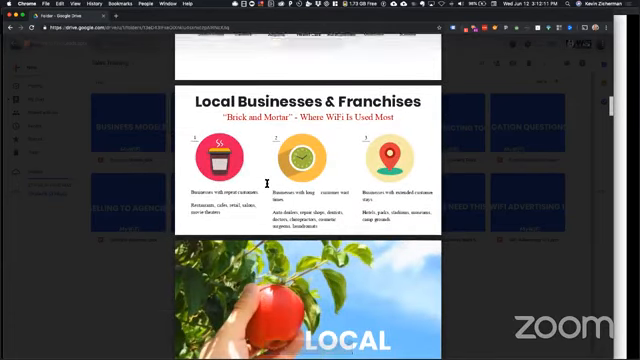
{"action": "scroll", "scroll_direction": "down", "scroll_amount": 3}
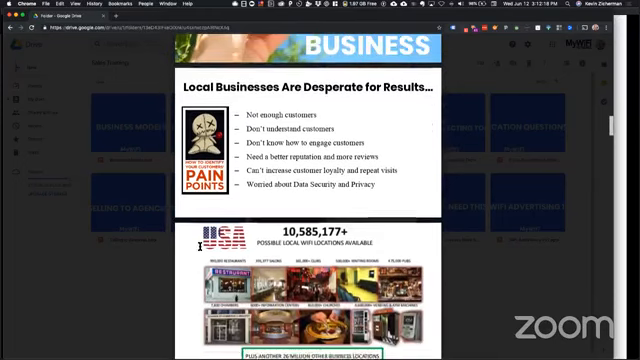
{"action": "scroll", "scroll_direction": "down", "scroll_amount": 3}
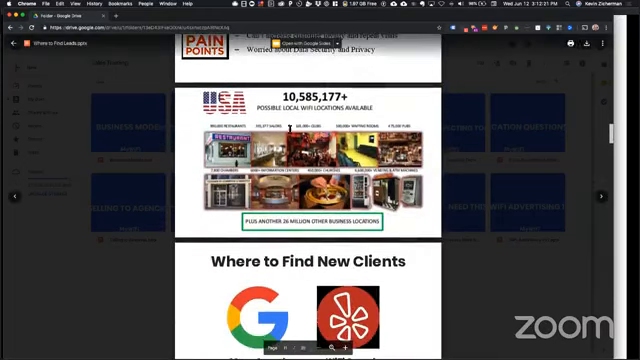
{"action": "scroll", "scroll_direction": "down", "scroll_amount": 3}
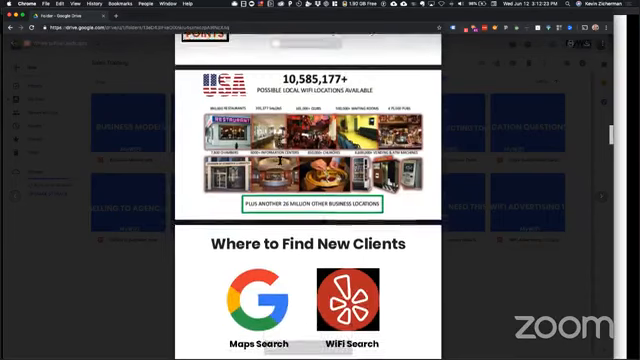
{"action": "scroll", "scroll_direction": "down", "scroll_amount": 3}
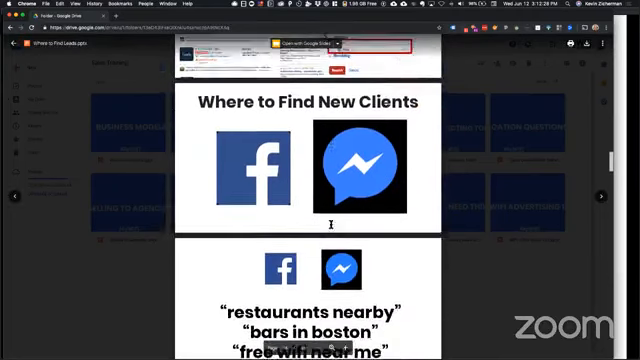
{"action": "scroll", "scroll_direction": "down", "scroll_amount": 3}
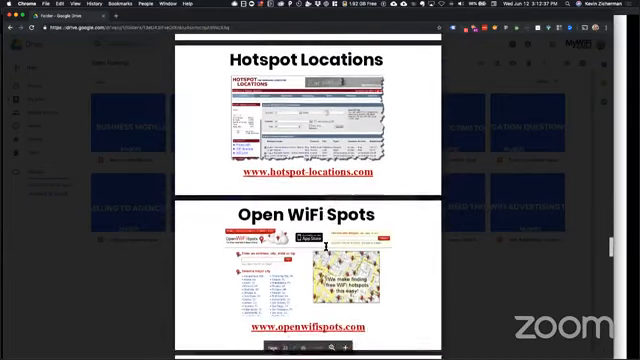
{"action": "scroll", "scroll_direction": "down", "scroll_amount": 3}
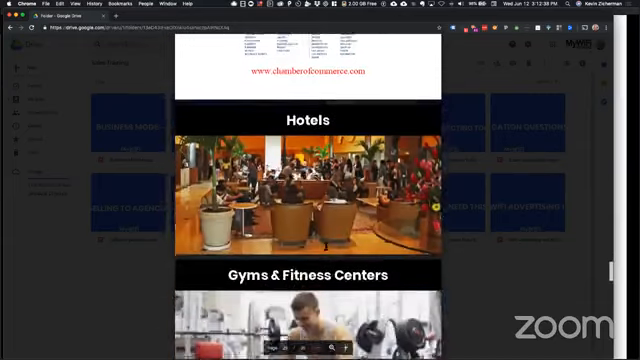
{"action": "scroll", "scroll_direction": "down", "scroll_amount": 3}
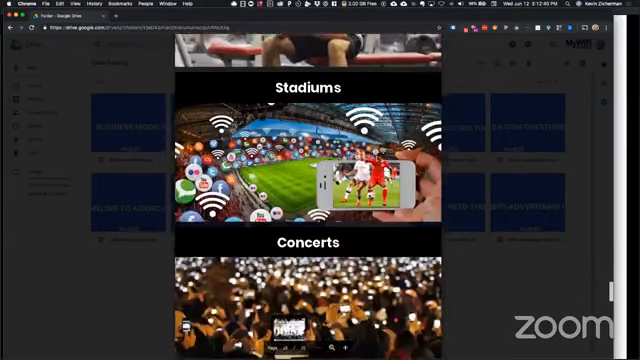
{"action": "scroll", "scroll_direction": "down", "scroll_amount": 3}
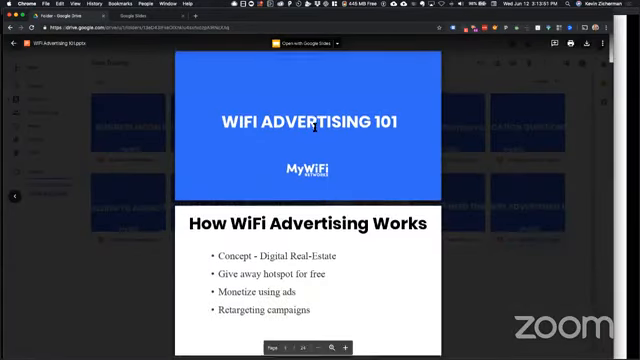
- Page through the WiFi Advertising 101 slides down to Selling Event Sponsorships
{"action": "scroll", "scroll_direction": "down", "scroll_amount": 3}
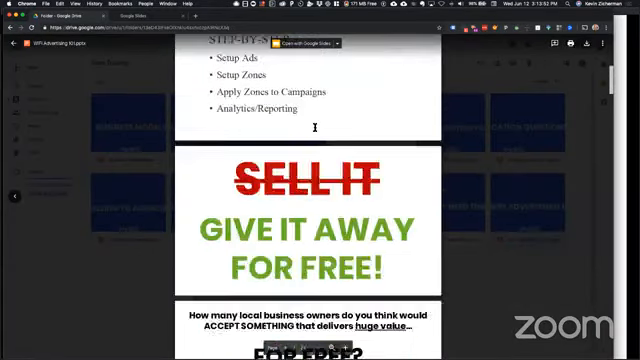
{"action": "scroll", "scroll_direction": "down", "scroll_amount": 3}
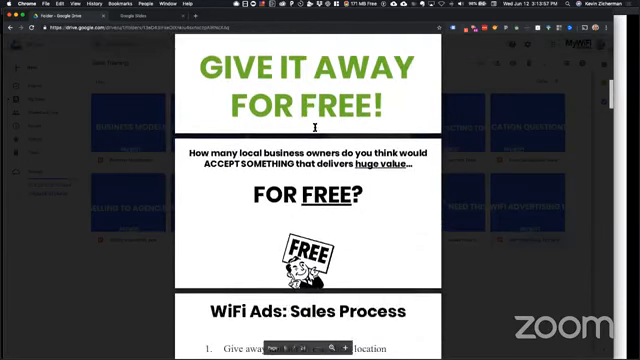
{"action": "scroll", "scroll_direction": "down", "scroll_amount": 3}
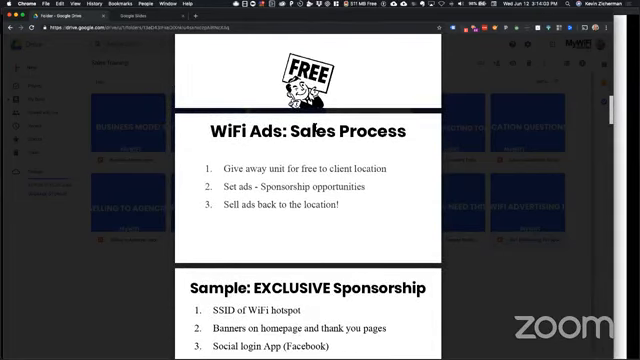
{"action": "scroll", "scroll_direction": "down", "scroll_amount": 3}
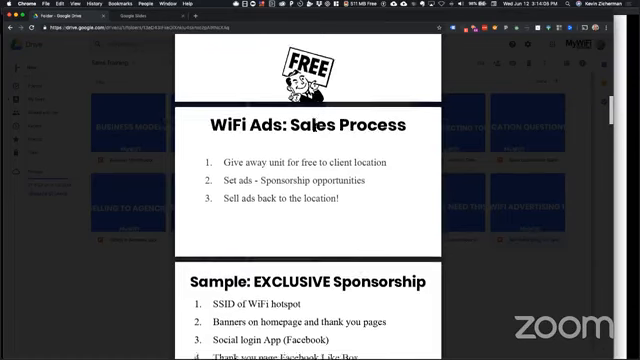
{"action": "scroll", "scroll_direction": "down", "scroll_amount": 3}
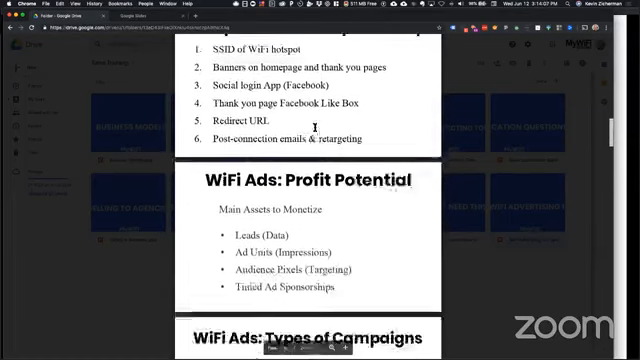
{"action": "scroll", "scroll_direction": "down", "scroll_amount": 3}
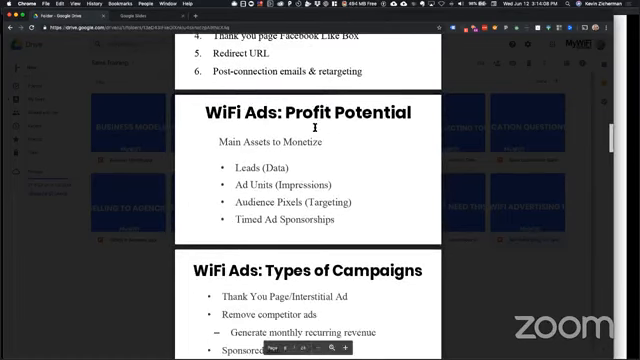
{"action": "scroll", "scroll_direction": "down", "scroll_amount": 3}
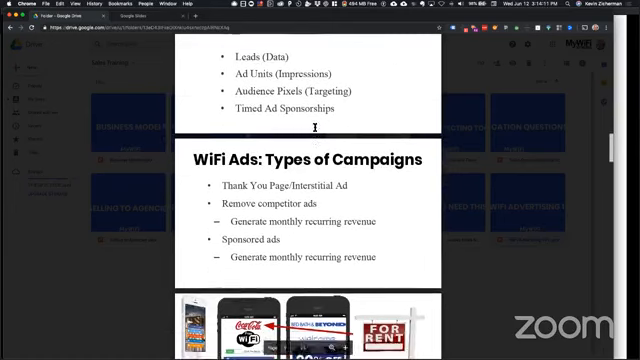
{"action": "scroll", "scroll_direction": "down", "scroll_amount": 3}
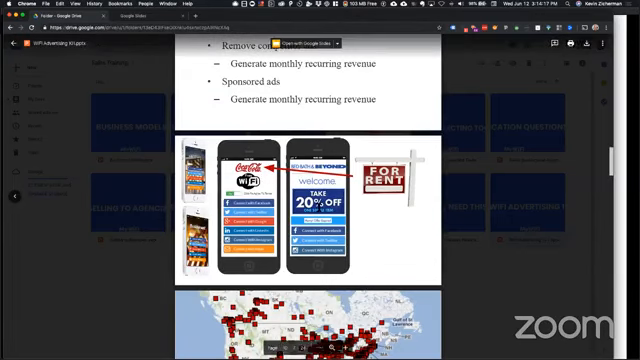
{"action": "scroll", "scroll_direction": "down", "scroll_amount": 3}
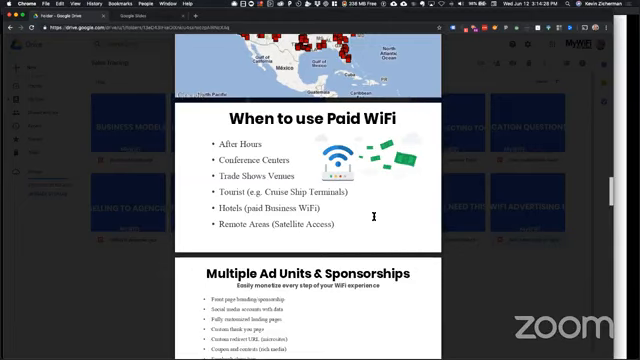
{"action": "scroll", "scroll_direction": "down", "scroll_amount": 3}
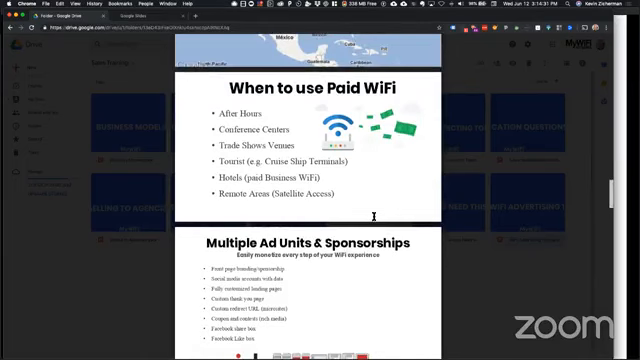
{"action": "scroll", "scroll_direction": "down", "scroll_amount": 3}
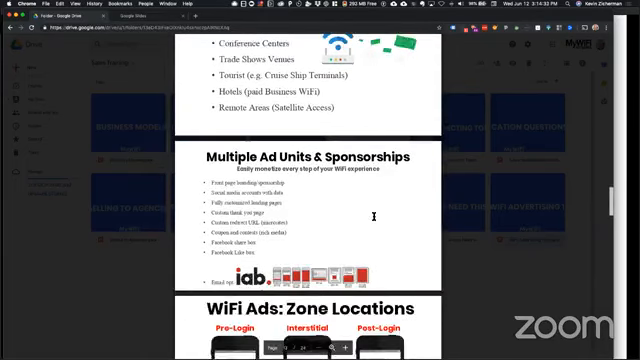
{"action": "scroll", "scroll_direction": "down", "scroll_amount": 3}
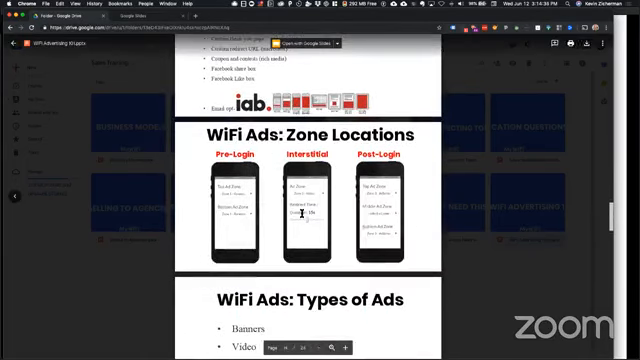
{"action": "scroll", "scroll_direction": "down", "scroll_amount": 3}
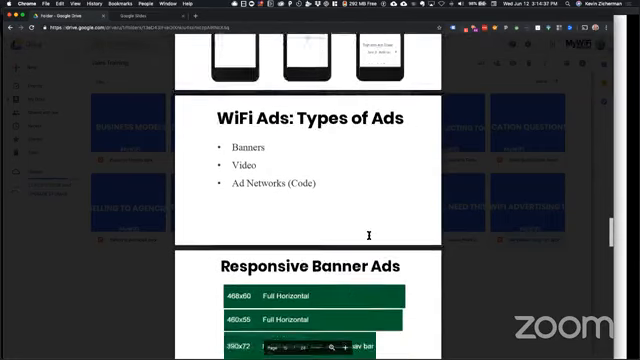
{"action": "scroll", "scroll_direction": "down", "scroll_amount": 3}
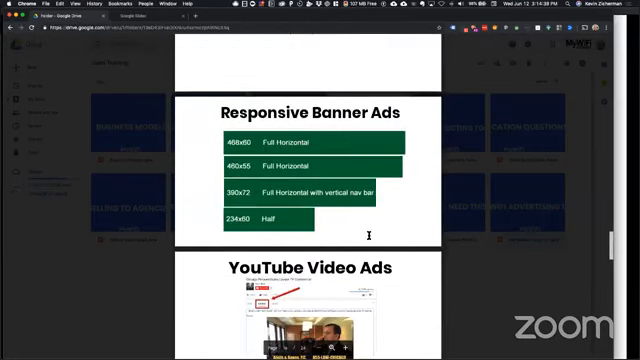
{"action": "scroll", "scroll_direction": "down", "scroll_amount": 3}
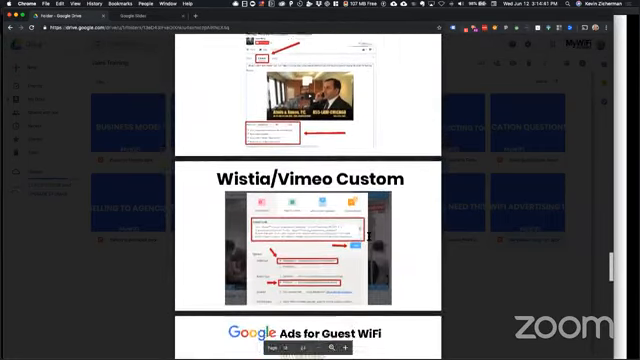
{"action": "scroll", "scroll_direction": "down", "scroll_amount": 3}
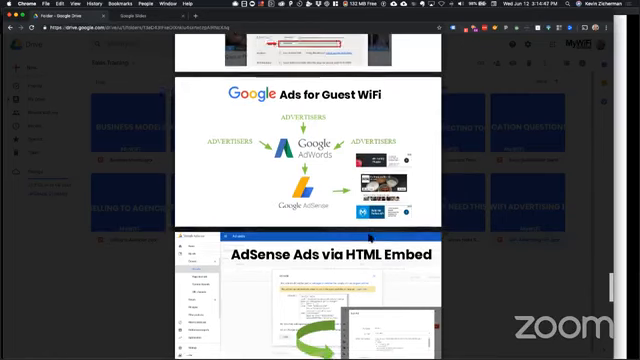
{"action": "scroll", "scroll_direction": "down", "scroll_amount": 3}
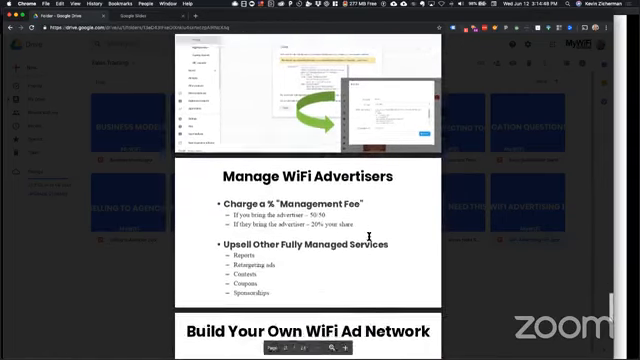
{"action": "scroll", "scroll_direction": "down", "scroll_amount": 3}
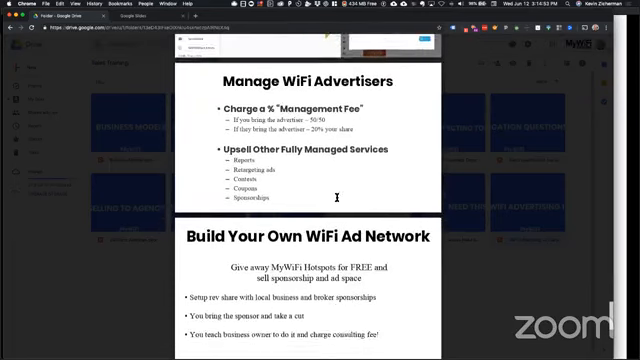
{"action": "scroll", "scroll_direction": "down", "scroll_amount": 3}
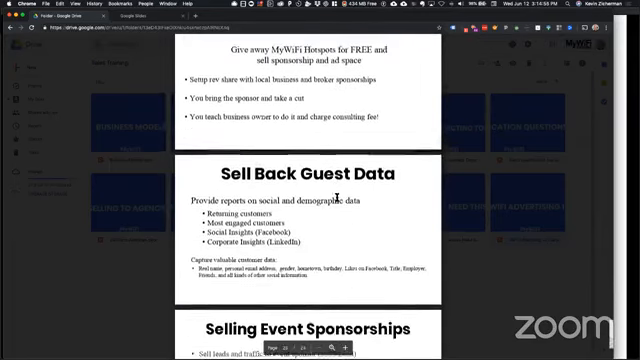
{"action": "scroll", "scroll_direction": "down", "scroll_amount": 3}
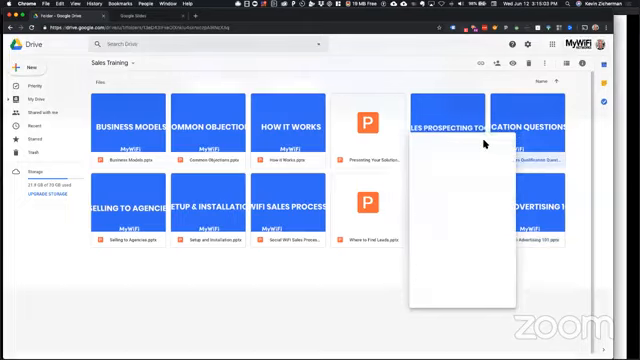
- Preview the Location Qualification deck and read its email collection and social reputation slides
{"action": "double_click", "coordinate": [531, 130]}
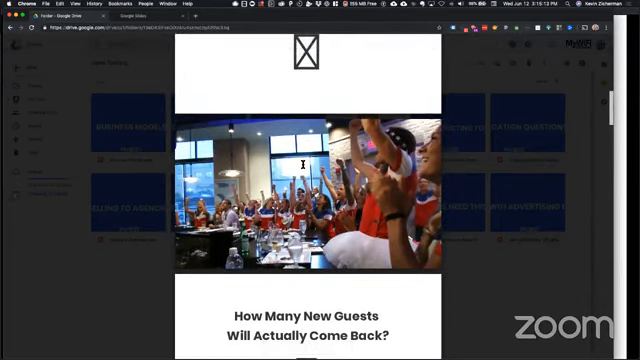
{"action": "scroll", "scroll_direction": "down", "scroll_amount": 3}
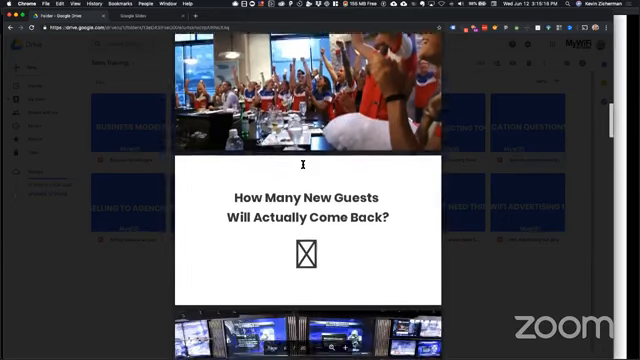
{"action": "scroll", "scroll_direction": "down", "scroll_amount": 3}
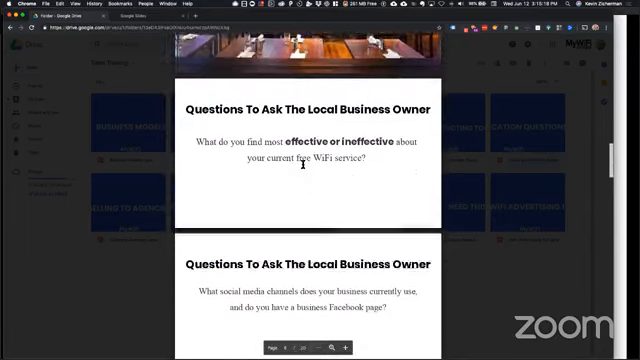
{"action": "scroll", "scroll_direction": "down", "scroll_amount": 3}
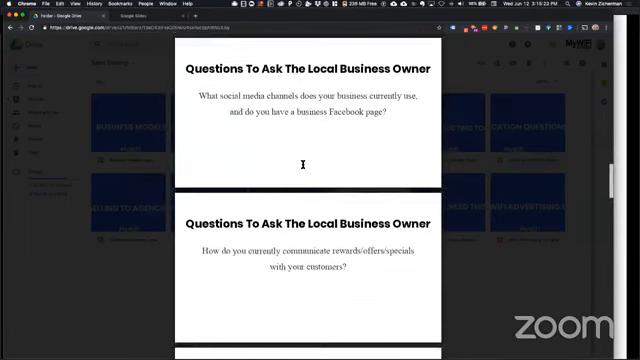
{"action": "scroll", "scroll_direction": "down", "scroll_amount": 3}
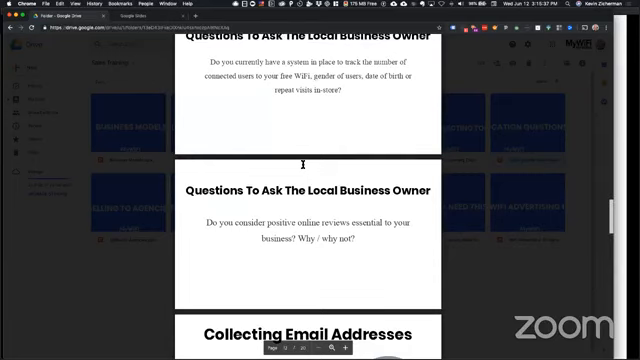
{"action": "scroll", "scroll_direction": "down", "scroll_amount": 3}
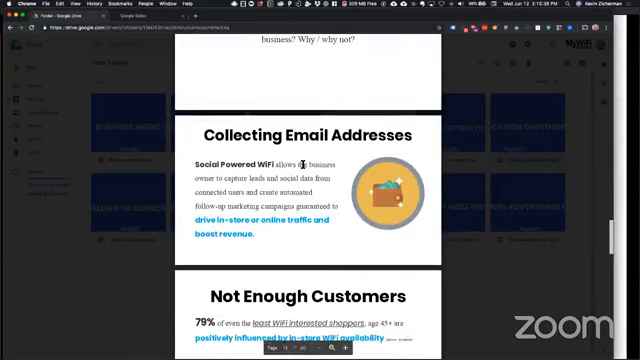
{"action": "scroll", "scroll_direction": "down", "scroll_amount": 3}
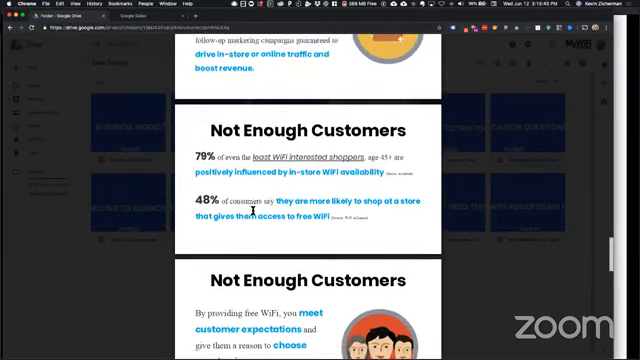
{"action": "scroll", "scroll_direction": "down", "scroll_amount": 3}
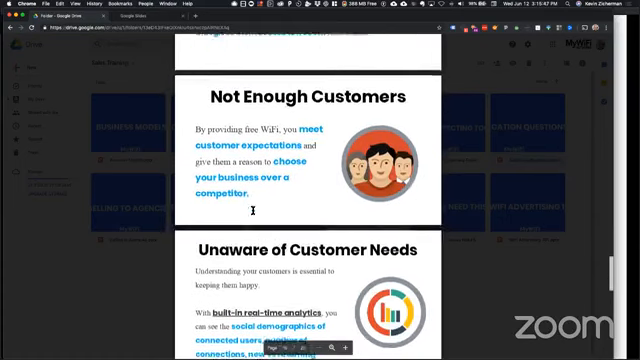
{"action": "scroll", "scroll_direction": "down", "scroll_amount": 3}
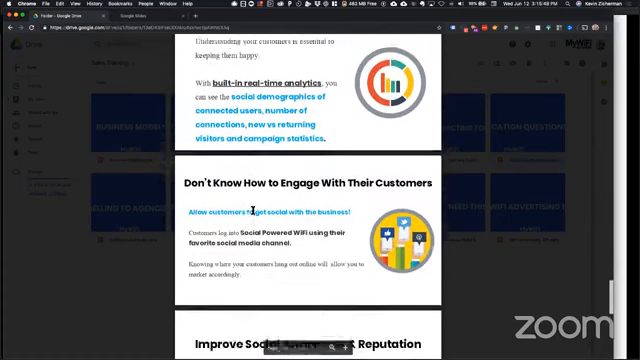
{"action": "scroll", "scroll_direction": "down", "scroll_amount": 3}
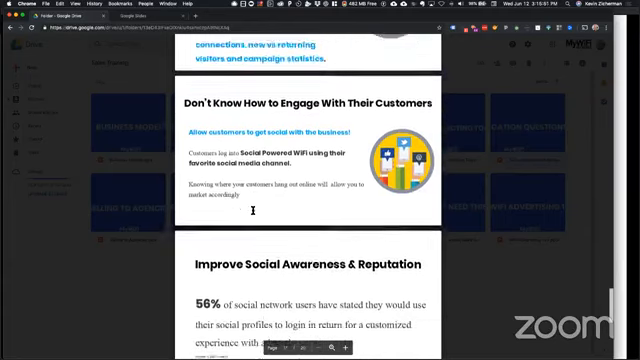
{"action": "scroll", "scroll_direction": "down", "scroll_amount": 3}
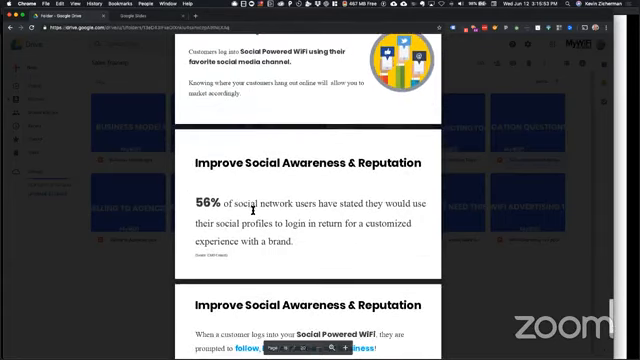
{"action": "scroll", "scroll_direction": "down", "scroll_amount": 3}
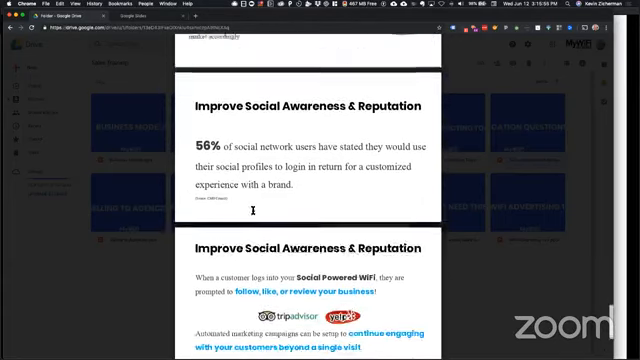
{"action": "scroll", "scroll_direction": "down", "scroll_amount": 3}
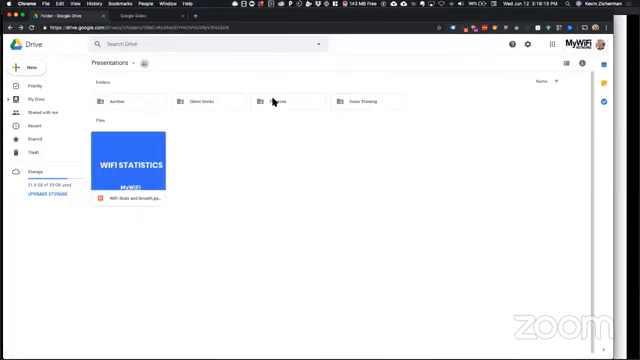
- Open the Client Decks folder listing the Closing, Discovery and Retail decks
{"action": "left_click", "coordinate": [185, 102]}
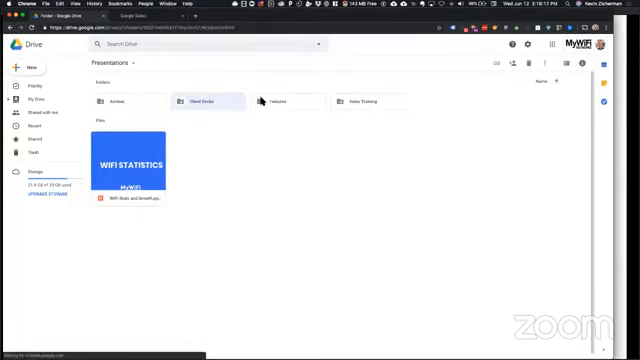
{"action": "double_click", "coordinate": [195, 101]}
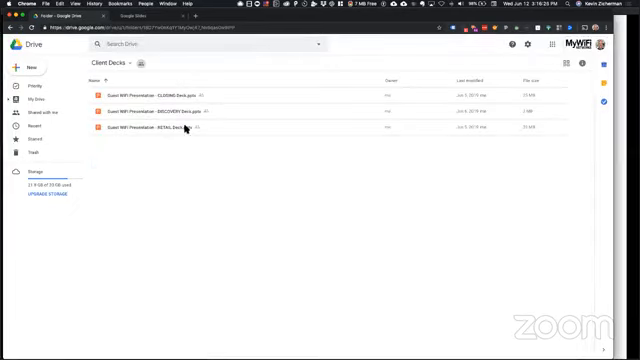
{"action": "right_click", "coordinate": [150, 129]}
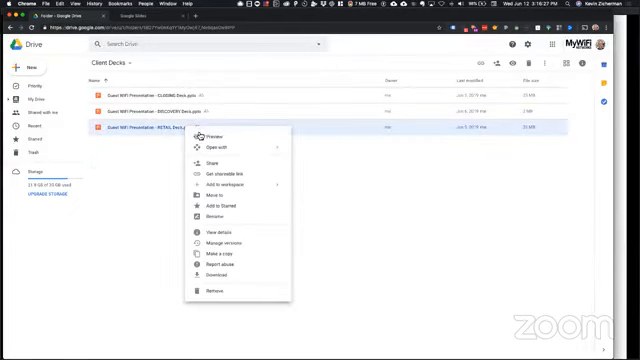
{"action": "left_click", "coordinate": [200, 137]}
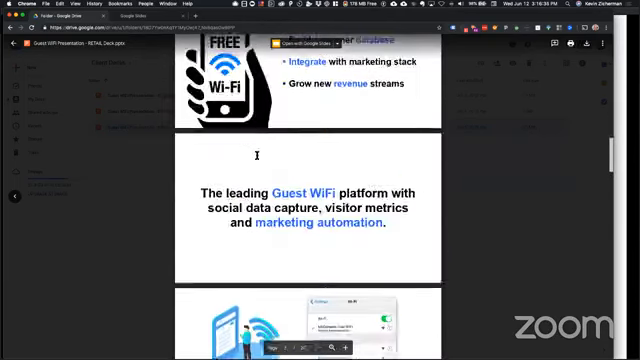
{"action": "scroll", "scroll_direction": "down", "scroll_amount": 3}
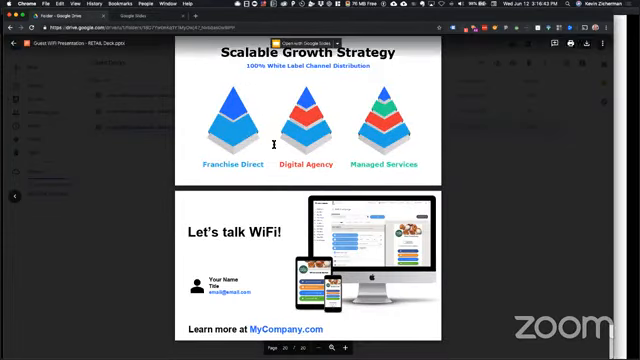
{"action": "scroll", "scroll_direction": "down", "scroll_amount": 3}
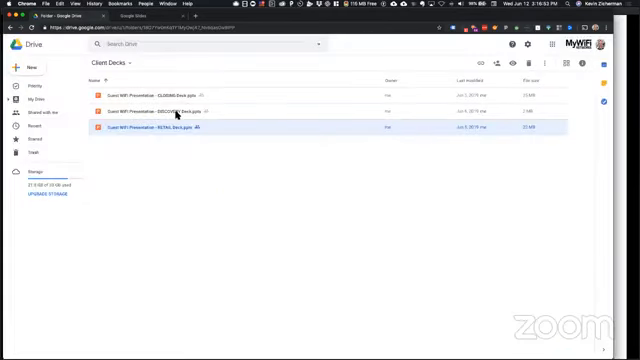
{"action": "double_click", "coordinate": [175, 112]}
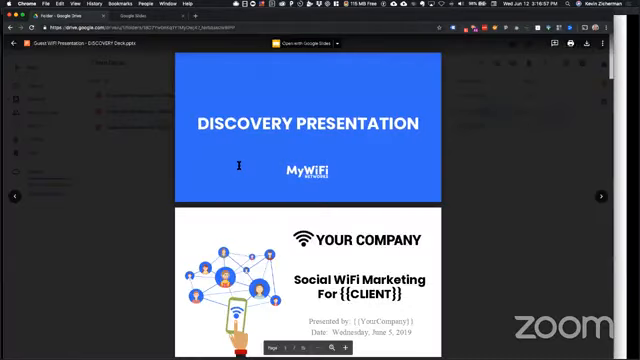
{"action": "scroll", "scroll_direction": "down", "scroll_amount": 3}
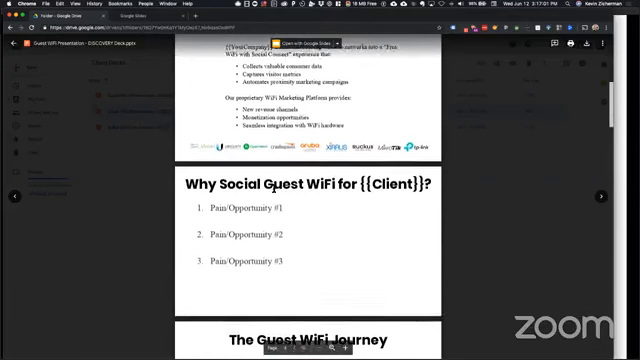
{"action": "scroll", "scroll_direction": "down", "scroll_amount": 3}
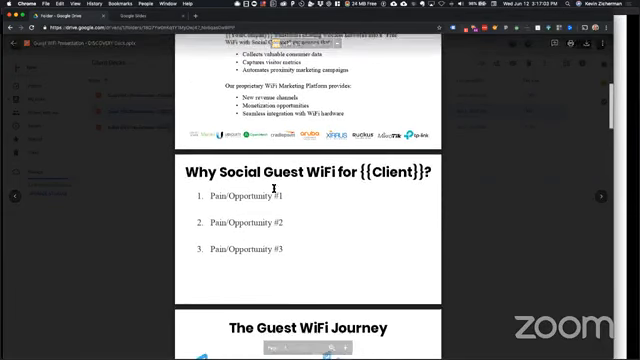
{"action": "scroll", "scroll_direction": "down", "scroll_amount": 3}
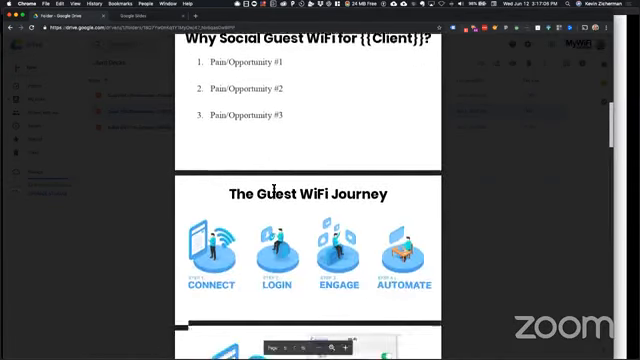
{"action": "scroll", "scroll_direction": "down", "scroll_amount": 3}
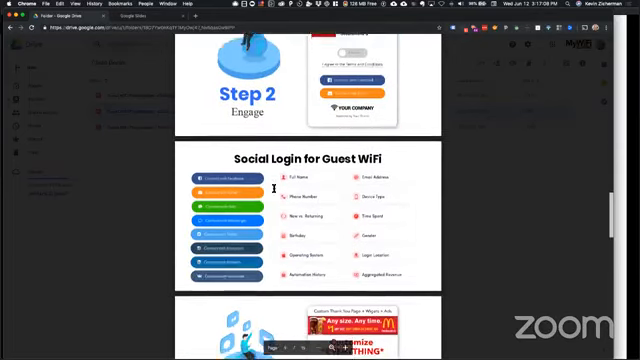
{"action": "scroll", "scroll_direction": "down", "scroll_amount": 3}
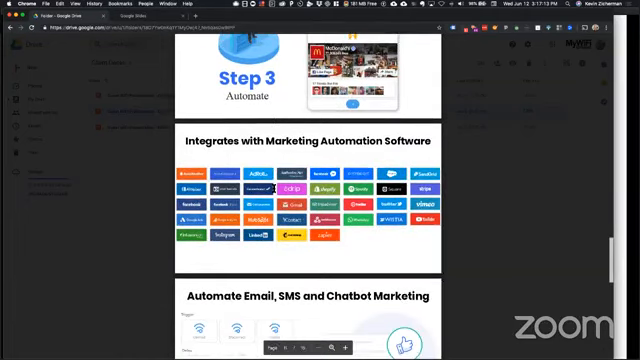
{"action": "scroll", "scroll_direction": "down", "scroll_amount": 3}
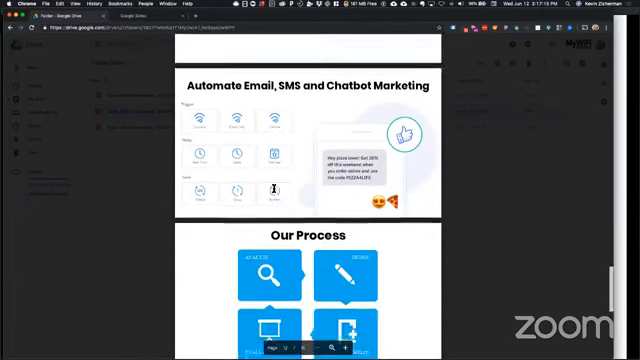
{"action": "scroll", "scroll_direction": "down", "scroll_amount": 3}
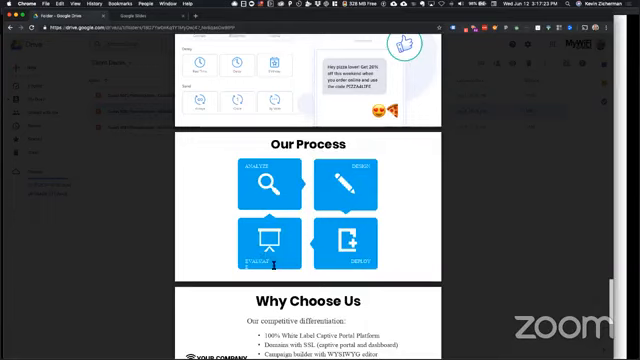
{"action": "scroll", "scroll_direction": "down", "scroll_amount": 3}
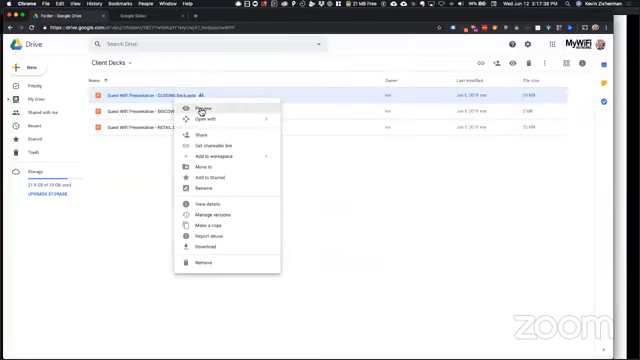
- Preview the CLOSING deck and read down to the Guest WiFi Login Pages slide
{"action": "left_click", "coordinate": [196, 104]}
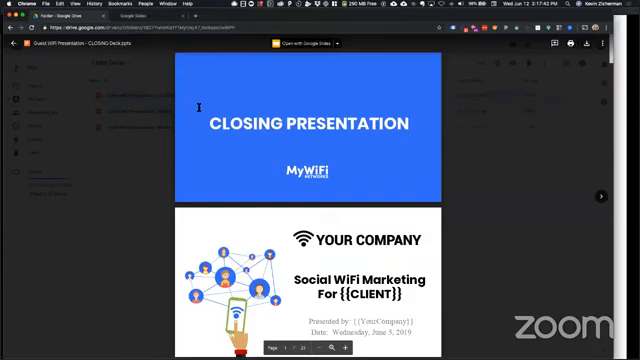
{"action": "scroll", "scroll_direction": "down", "scroll_amount": 3}
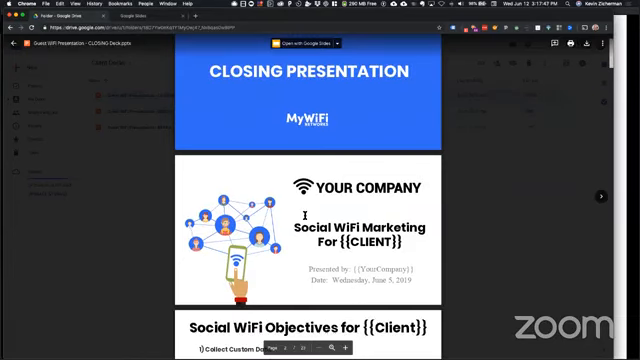
{"action": "scroll", "scroll_direction": "down", "scroll_amount": 3}
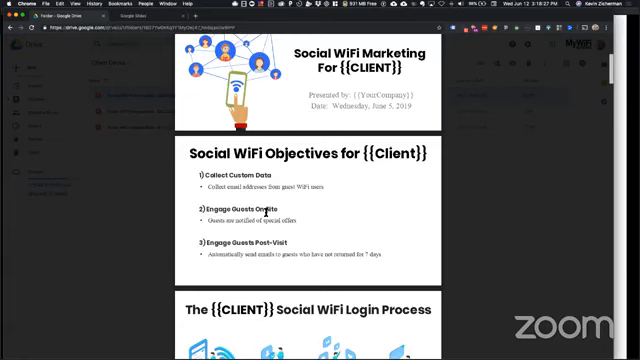
{"action": "scroll", "scroll_direction": "down", "scroll_amount": 3}
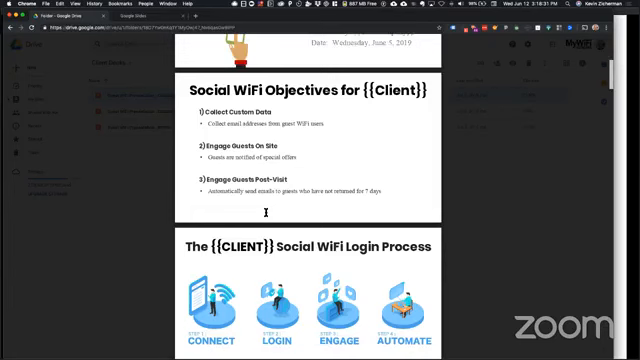
{"action": "scroll", "scroll_direction": "down", "scroll_amount": 3}
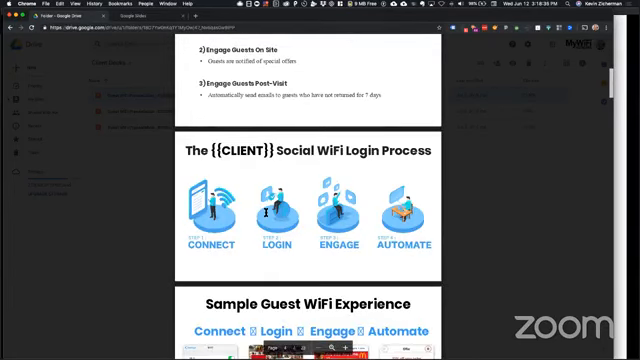
{"action": "scroll", "scroll_direction": "down", "scroll_amount": 3}
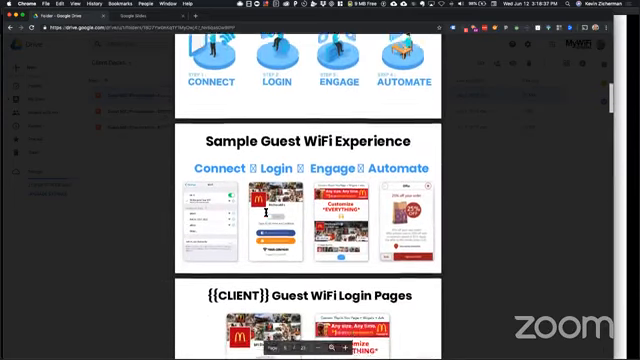
{"action": "scroll", "scroll_direction": "down", "scroll_amount": 3}
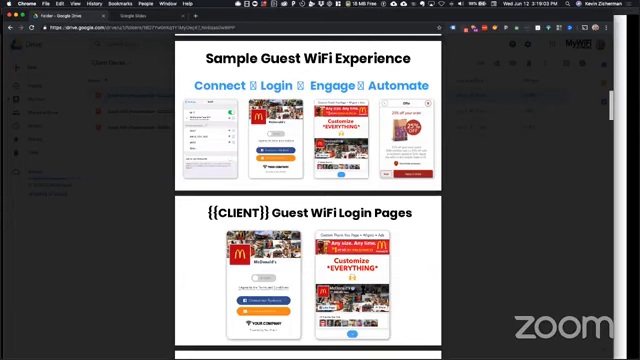
- Scroll past the hardware and Social Guest Data Capture slides to Automate Email, SMS and Chatbot Marketing
{"action": "scroll", "scroll_direction": "down", "scroll_amount": 3}
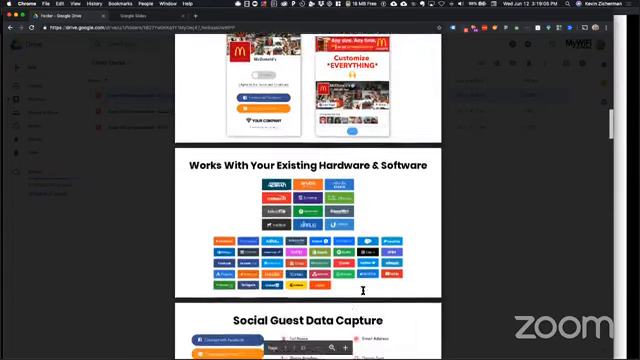
{"action": "scroll", "scroll_direction": "down", "scroll_amount": 3}
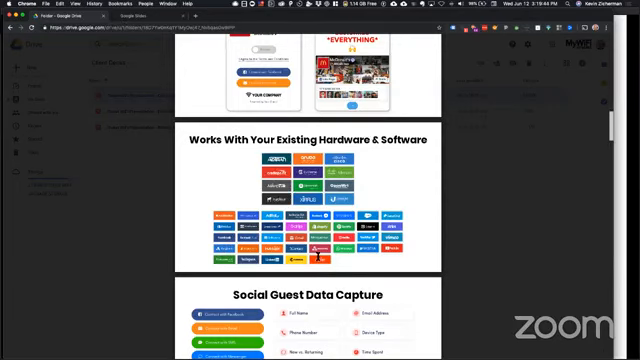
{"action": "scroll", "scroll_direction": "down", "scroll_amount": 3}
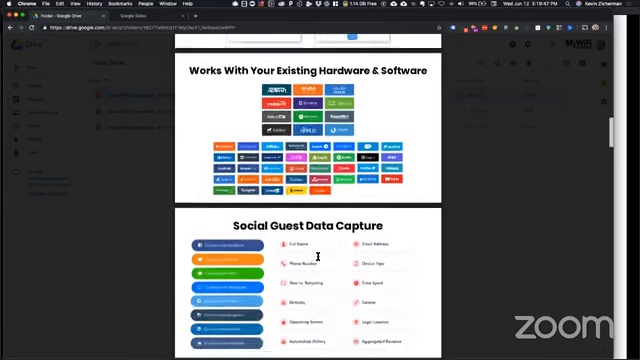
{"action": "scroll", "scroll_direction": "down", "scroll_amount": 3}
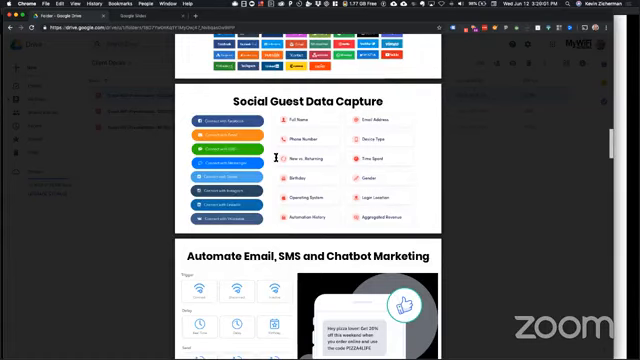
- Scroll past Facebook Audience Retargeting to Branded Location Dashboards and Custom Thank You Pages
{"action": "scroll", "scroll_direction": "down", "scroll_amount": 3}
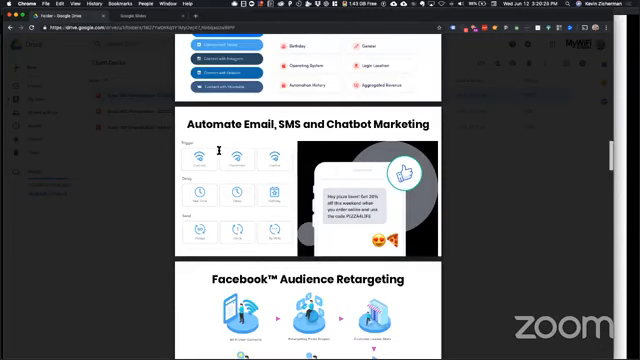
{"action": "scroll", "scroll_direction": "down", "scroll_amount": 3}
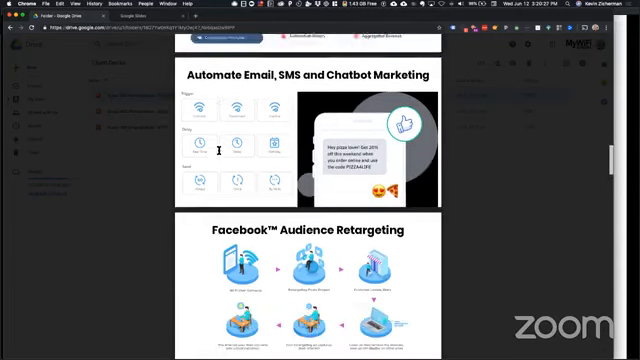
{"action": "scroll", "scroll_direction": "down", "scroll_amount": 3}
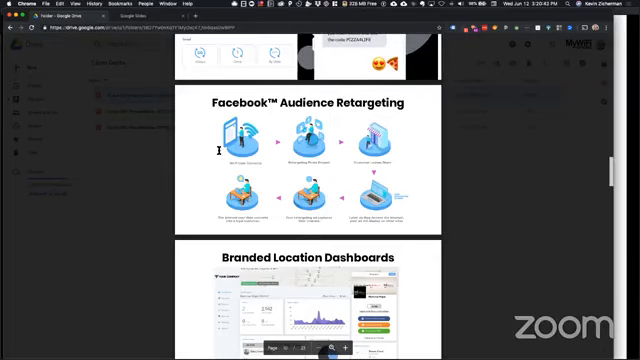
{"action": "scroll", "scroll_direction": "down", "scroll_amount": 3}
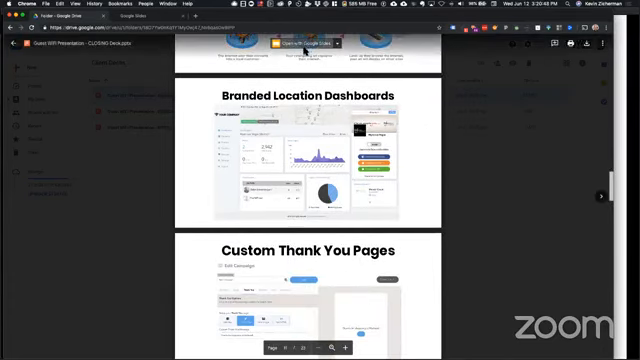
- Open the CLOSING deck in Google Slides and scroll to the Drive Traffic slide
{"action": "left_click", "coordinate": [306, 43]}
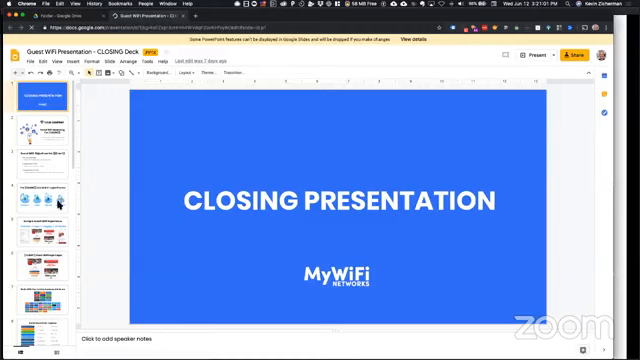
{"action": "scroll", "scroll_direction": "down", "scroll_amount": 3}
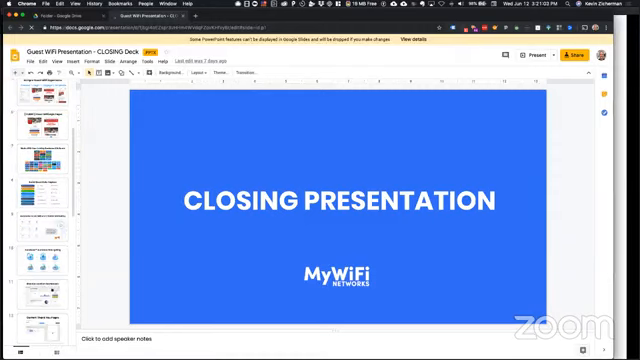
{"action": "mouse_move", "coordinate": [195, 205]}
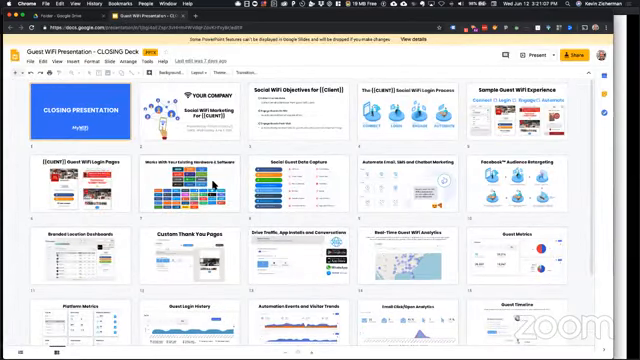
{"action": "scroll", "scroll_direction": "down", "scroll_amount": 3}
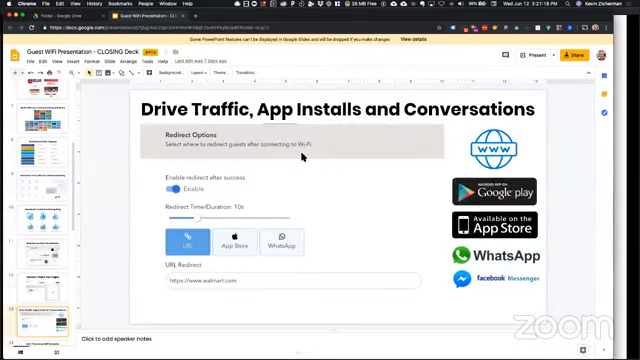
- Return to the Drive tab's Presentations folder listing Archive, Client Decks, Features and Sales Training
{"action": "left_click", "coordinate": [227, 242]}
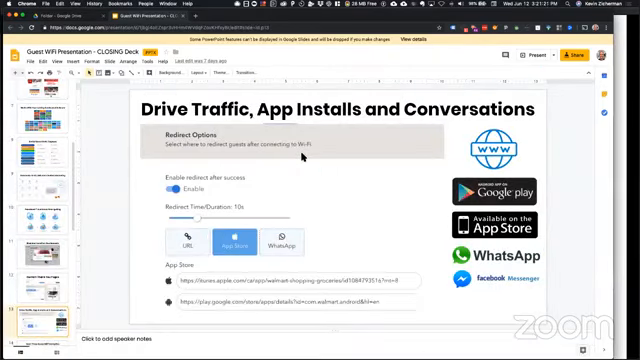
{"action": "left_click", "coordinate": [288, 242]}
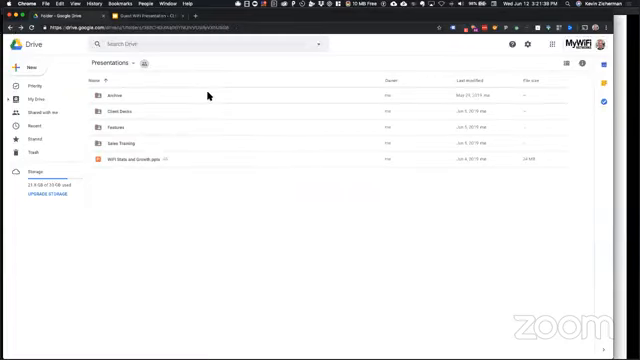
- Open the Features folder and bring up actions for the platform features deck
{"action": "left_click", "coordinate": [120, 131]}
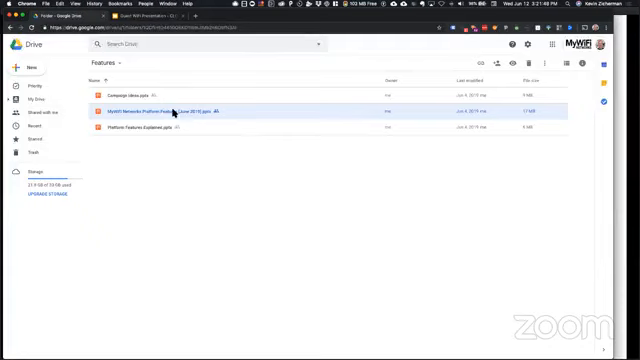
{"action": "right_click", "coordinate": [185, 107]}
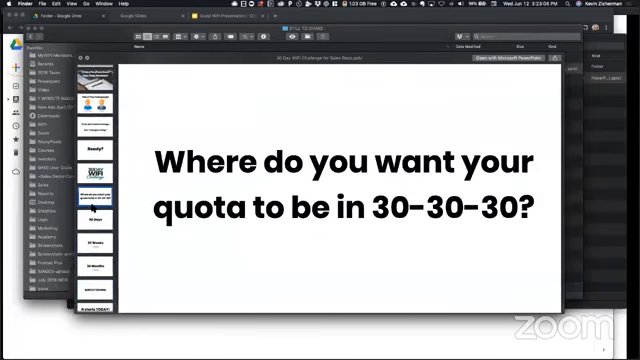
- Jump through the 30 Day WiFi Challenge preview thumbnails to the sales funnel slide
{"action": "left_click", "coordinate": [100, 213]}
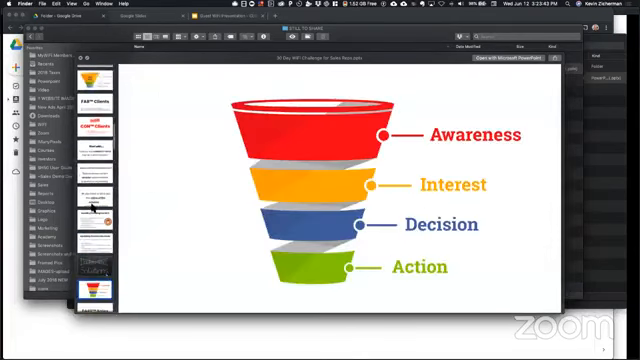
{"action": "left_click", "coordinate": [97, 283]}
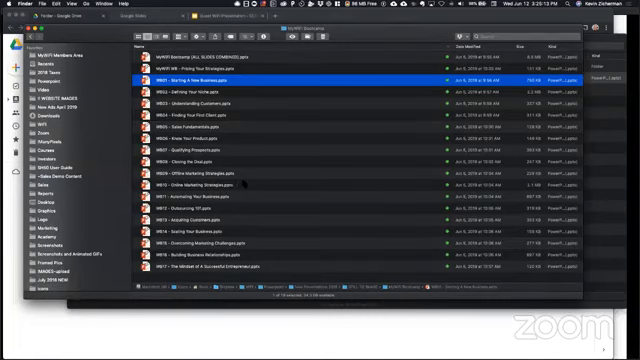
- Open WB10 - Online Marketing Strategies in PowerPoint to its Target Locally slide
{"action": "double_click", "coordinate": [196, 74]}
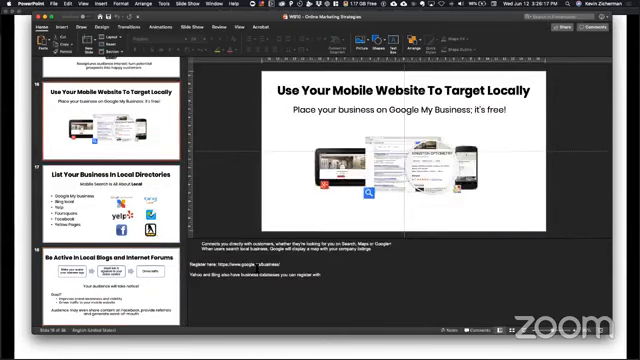
- Select WB11 - Automating Your Business.pptx in Finder's MyWiFi Bootcamp folder
{"action": "left_click", "coordinate": [110, 190]}
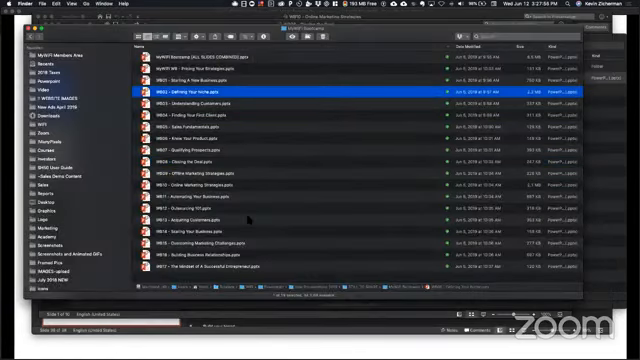
{"action": "left_click", "coordinate": [230, 196]}
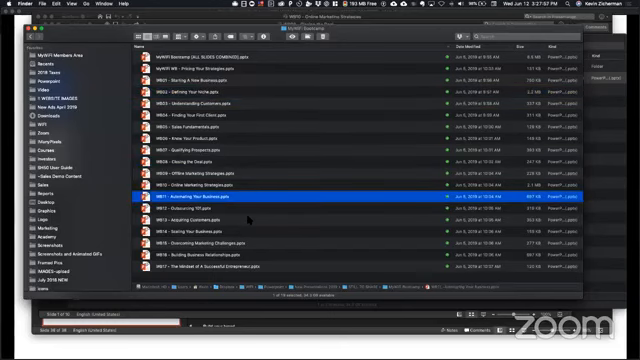